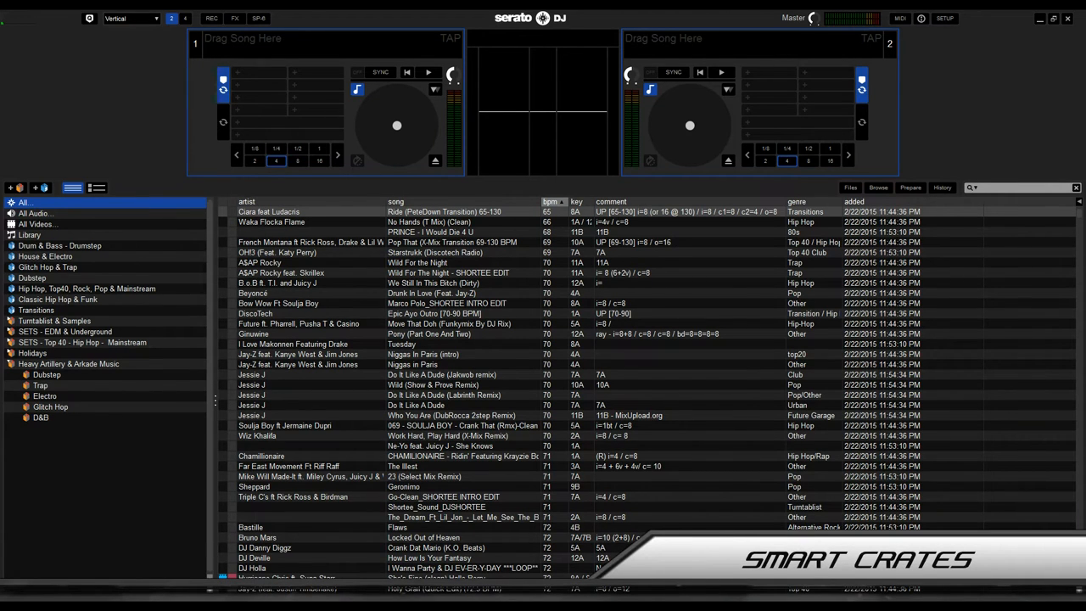
Start a new smart crate and add its first rule, defaulting to added before 6/14/2015
click(43, 188)
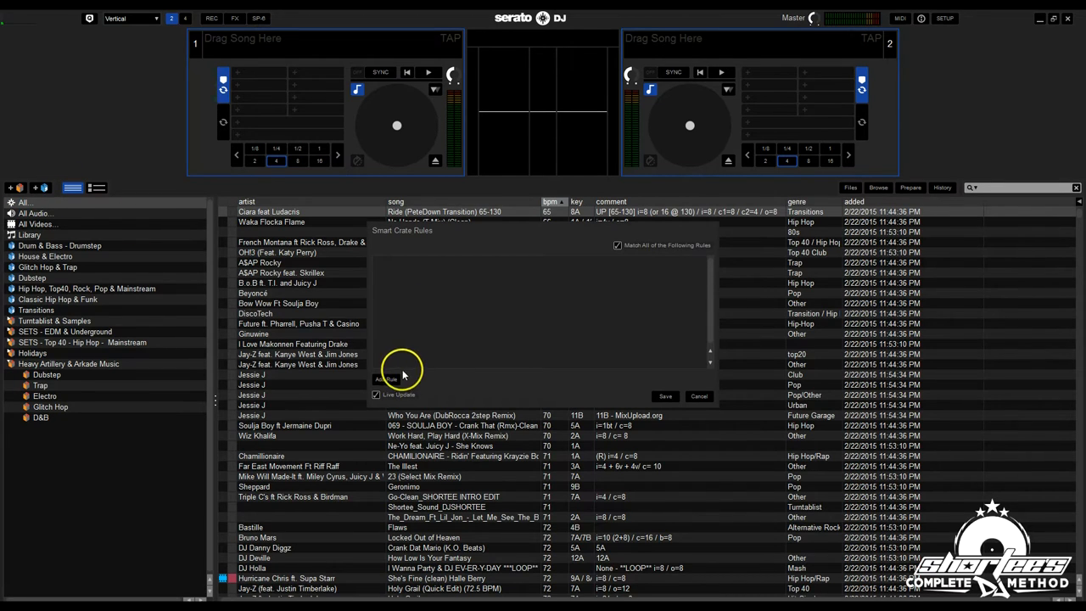
click(385, 378)
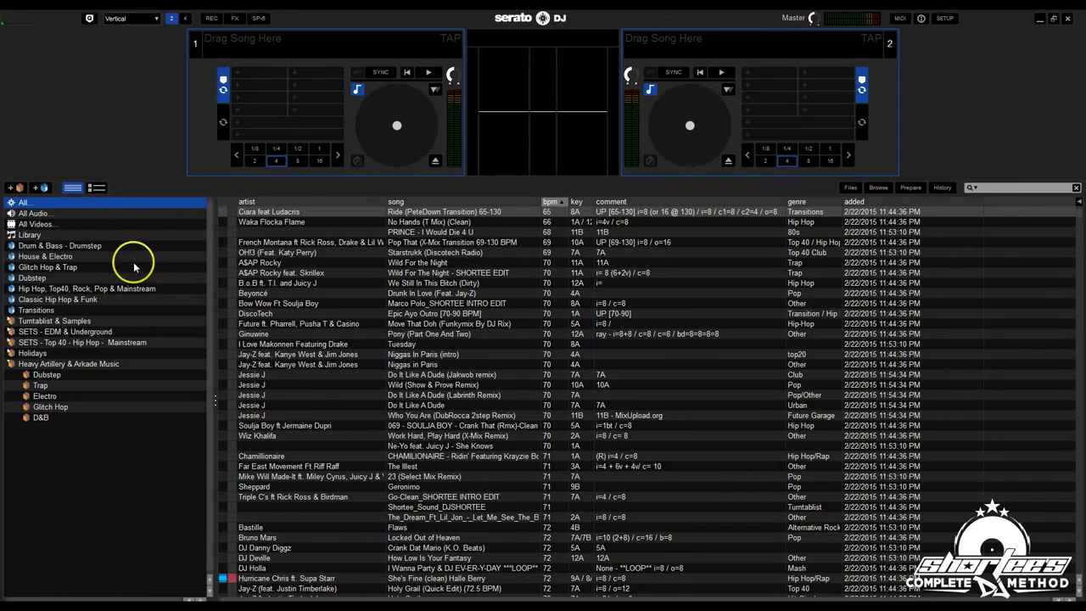
mouse_move(18, 300)
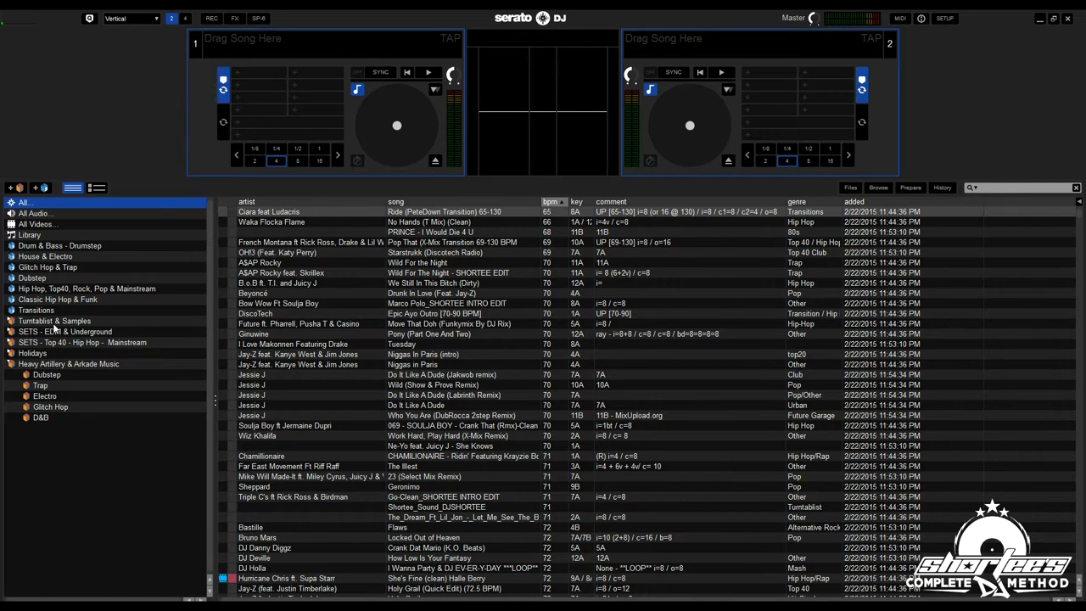
mouse_move(747, 297)
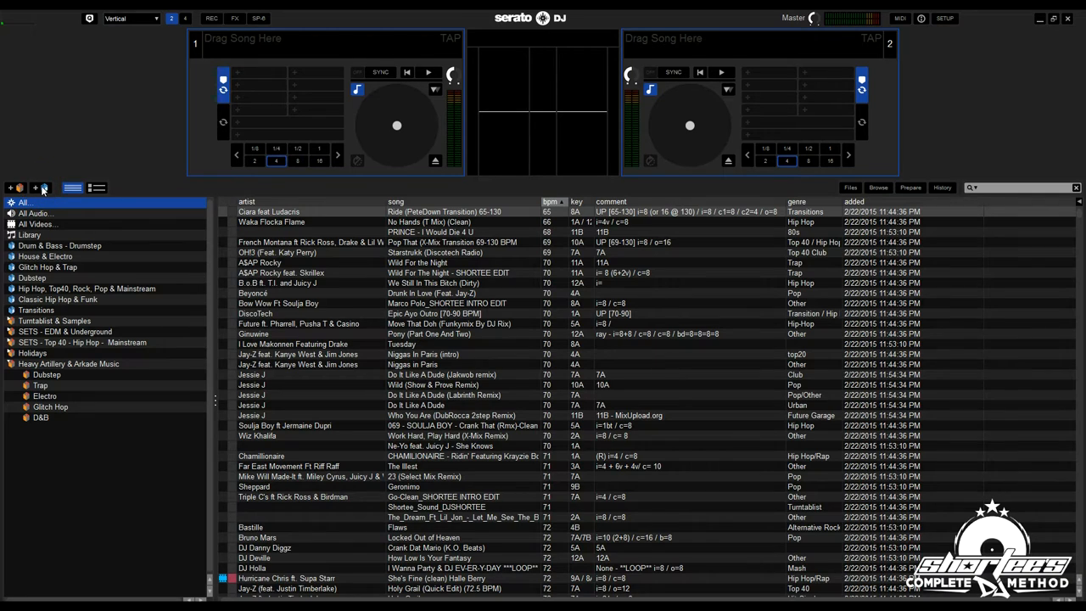
click(42, 188)
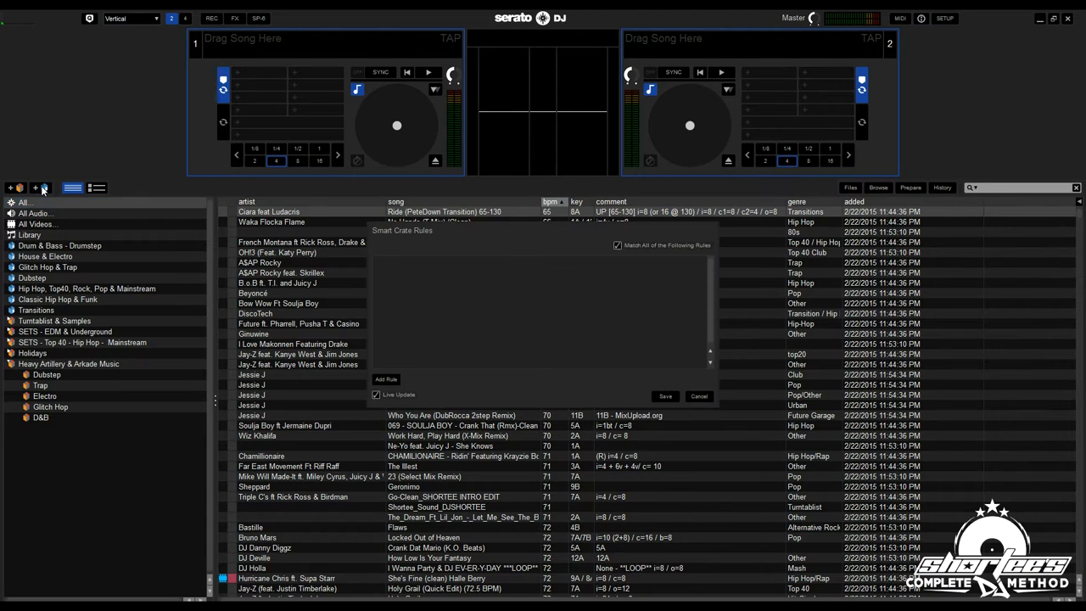
mouse_move(435, 333)
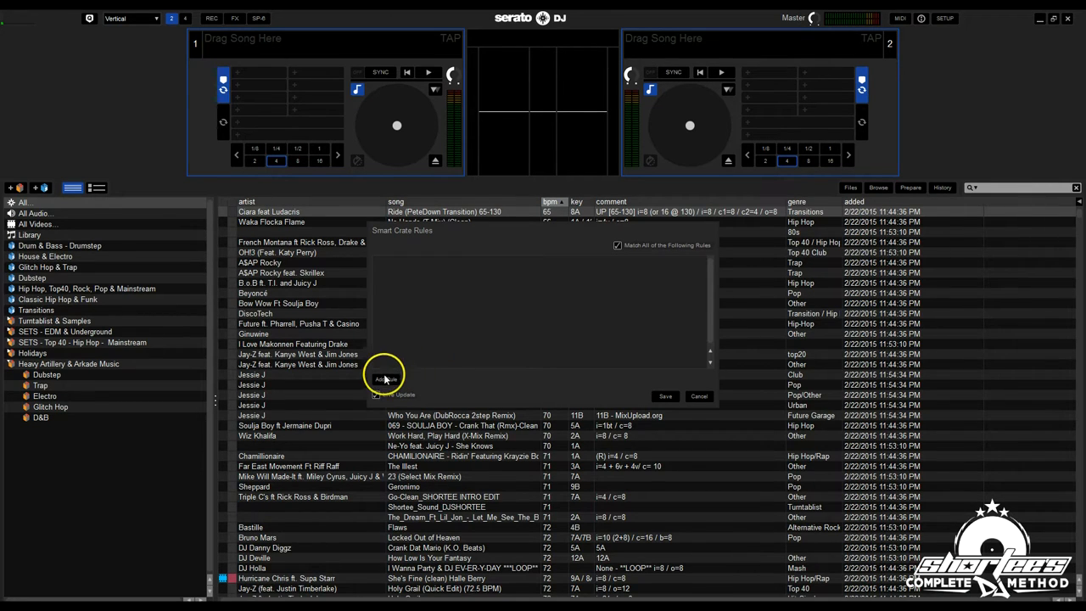
click(386, 380)
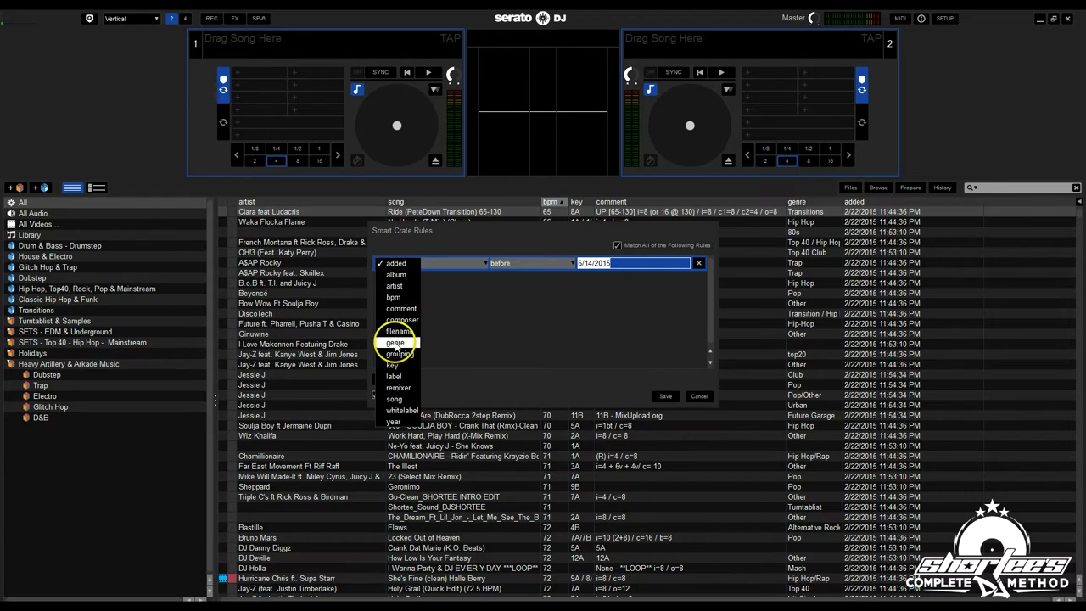
Set the first rule to match genre contains 'Drum & Bass'
click(395, 342)
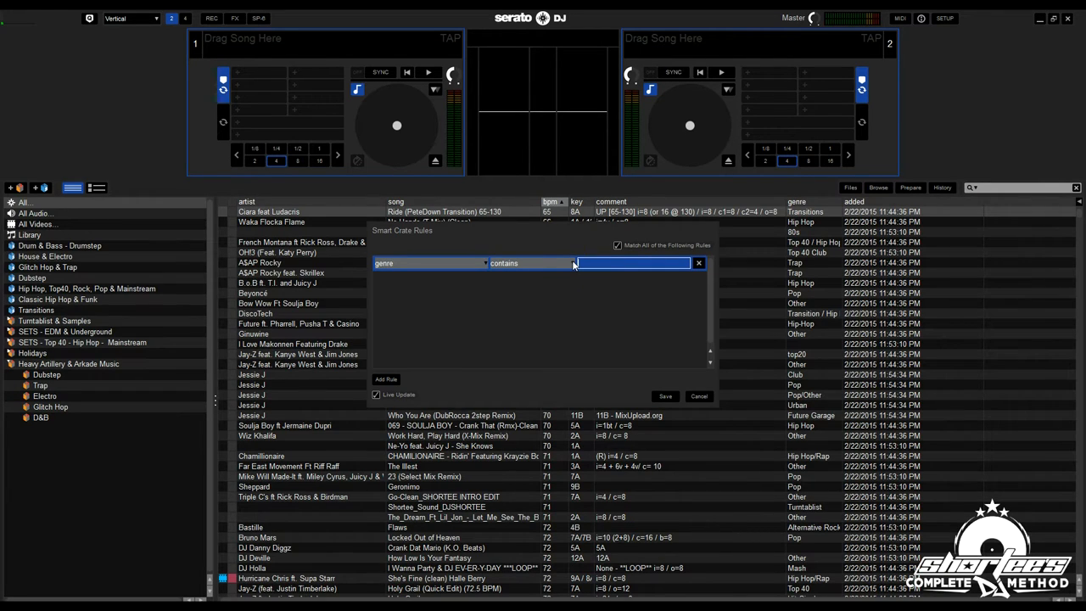
click(530, 263)
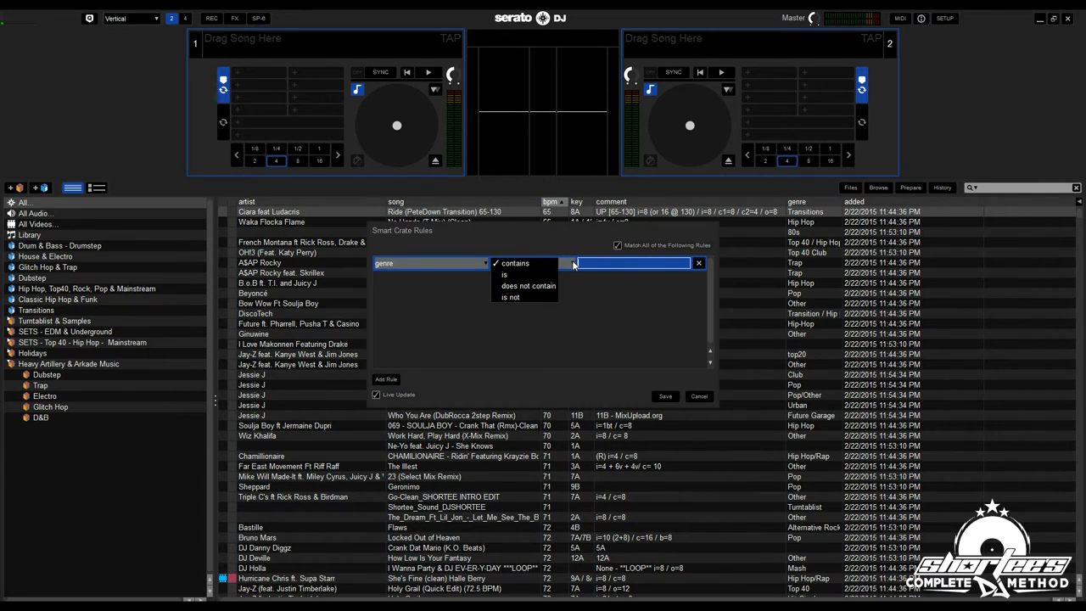
click(515, 263)
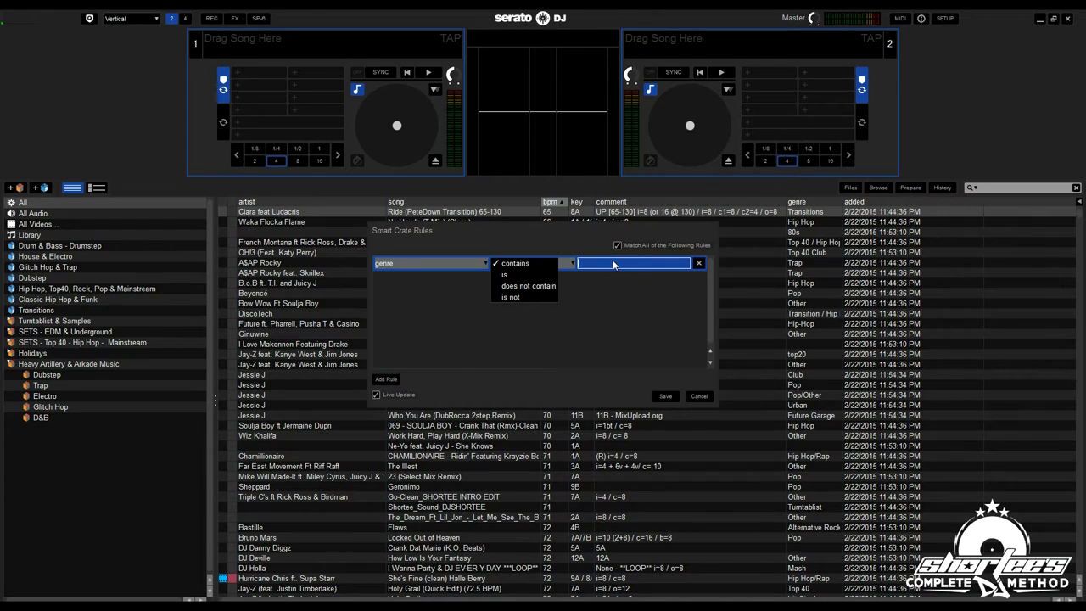
click(515, 264)
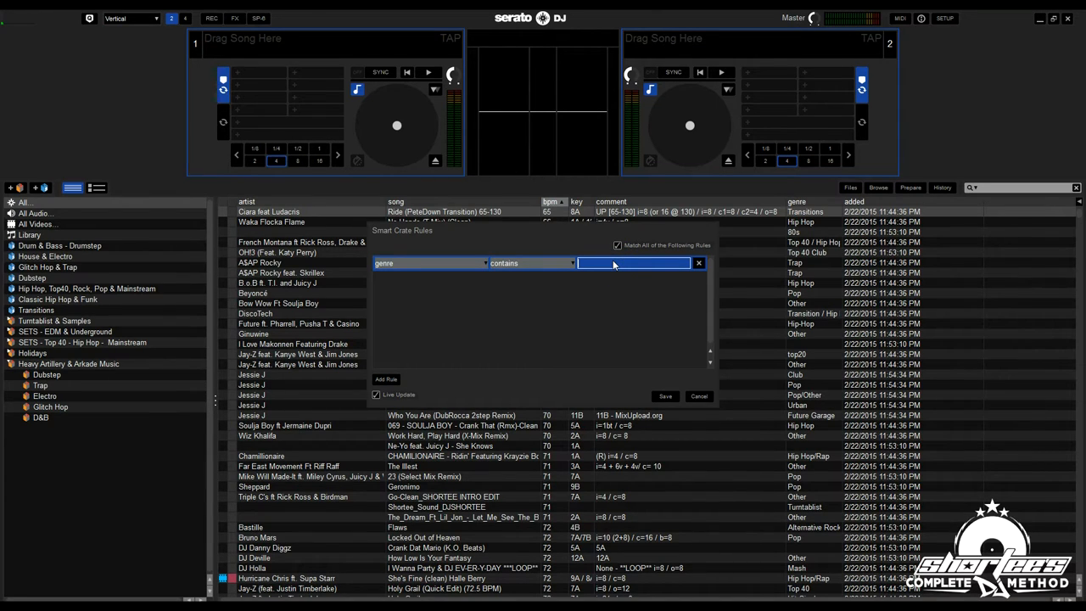
text(Drum & Bass)
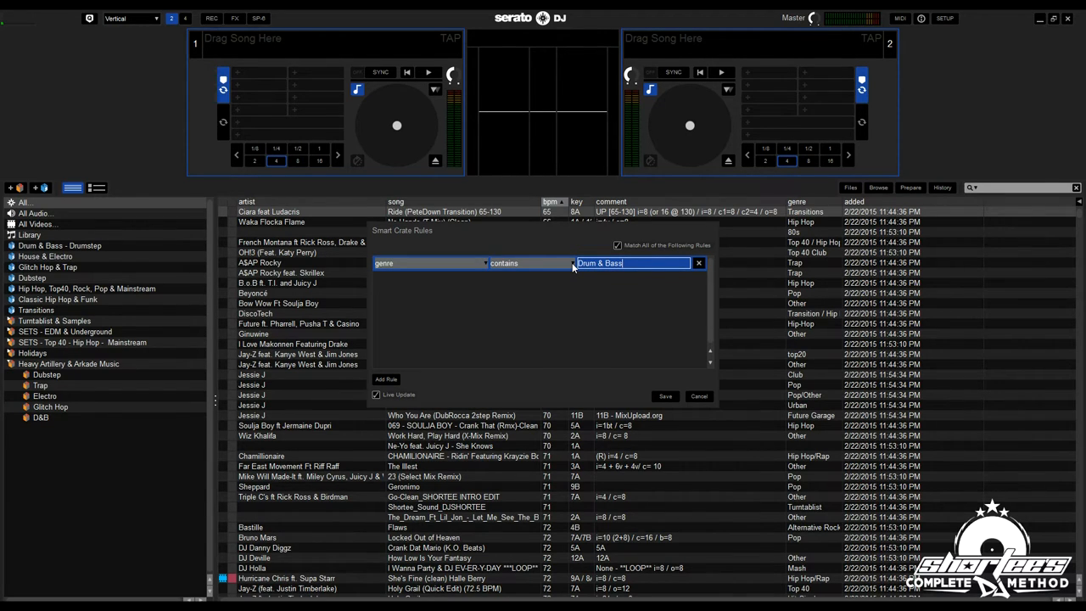
click(524, 263)
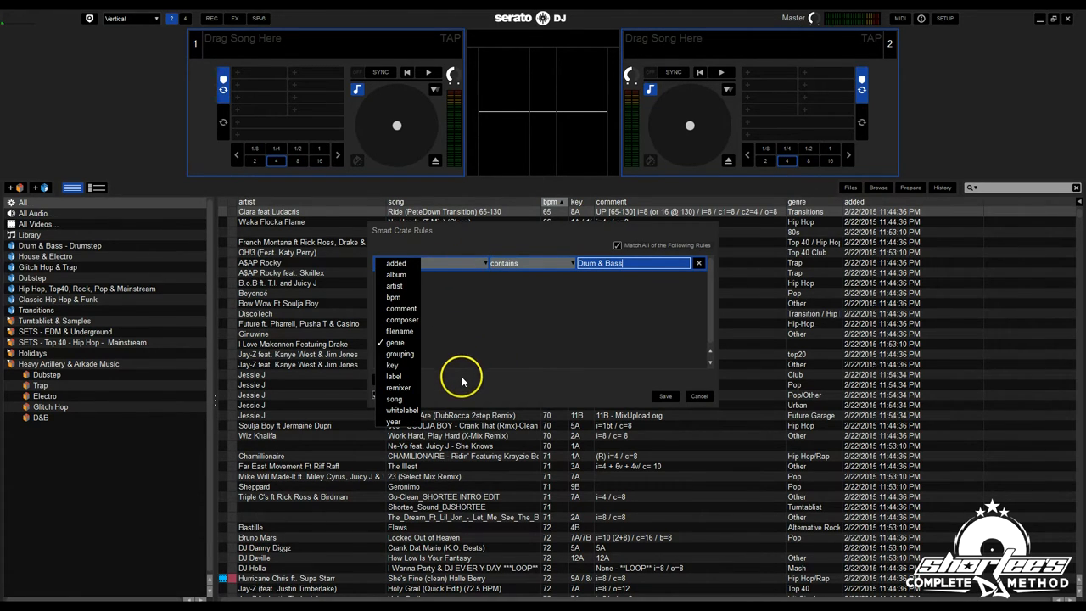
click(394, 342)
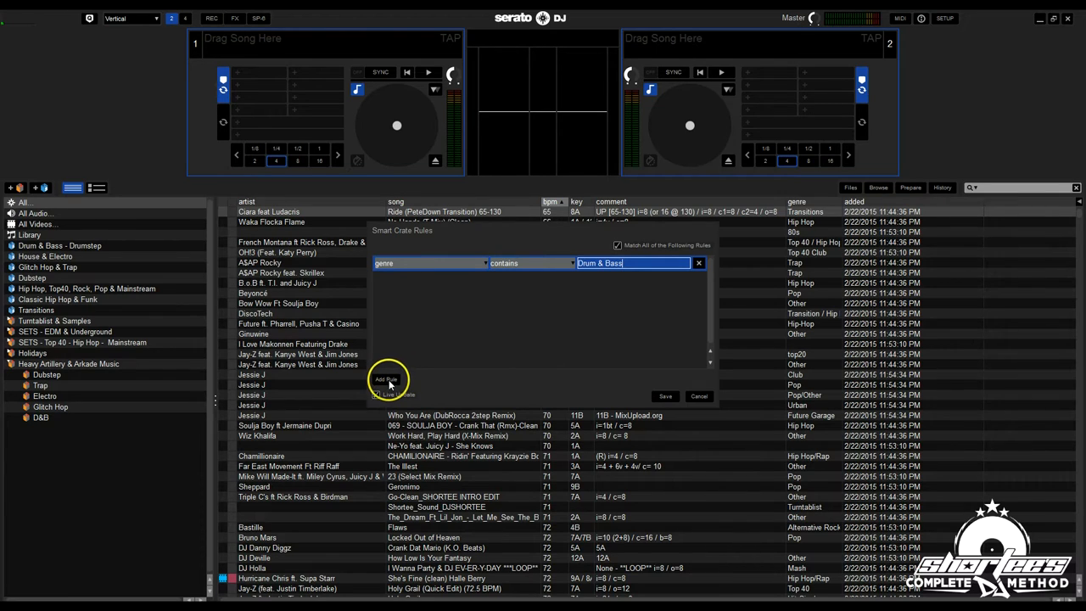
click(386, 378)
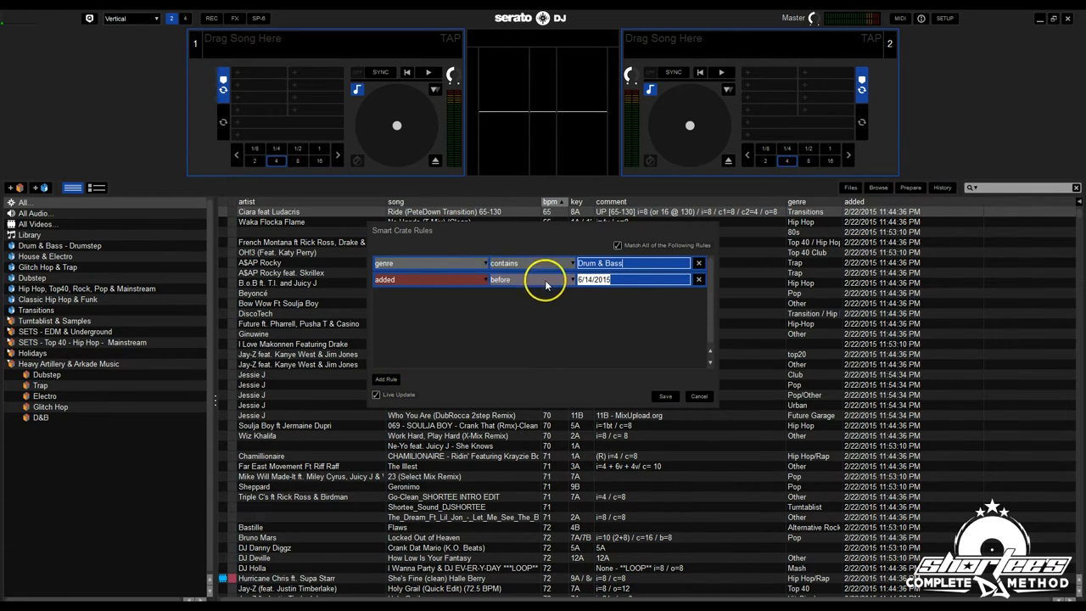
click(501, 280)
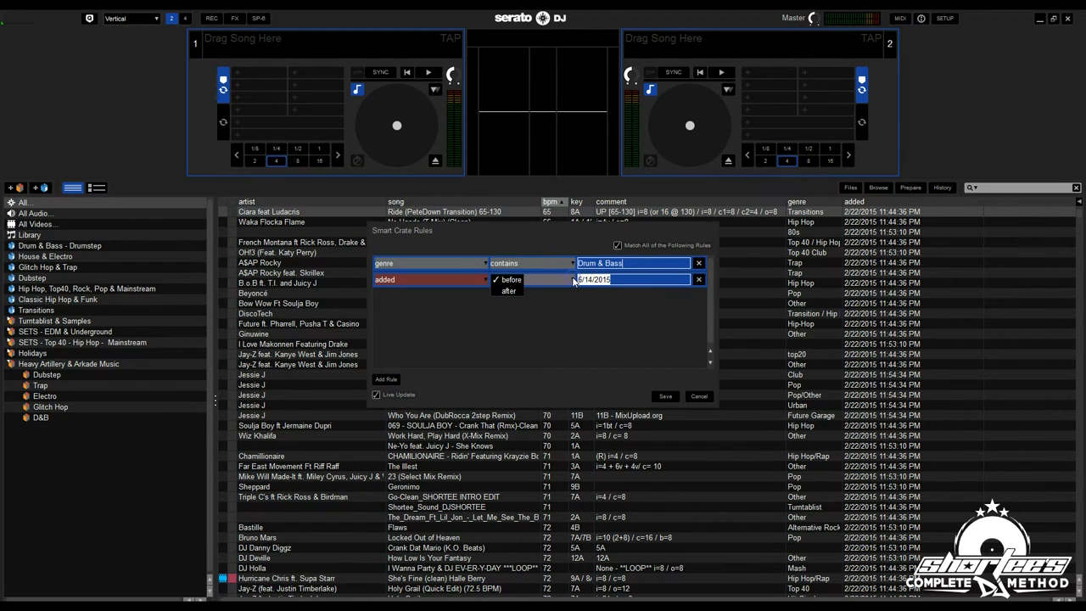
click(510, 279)
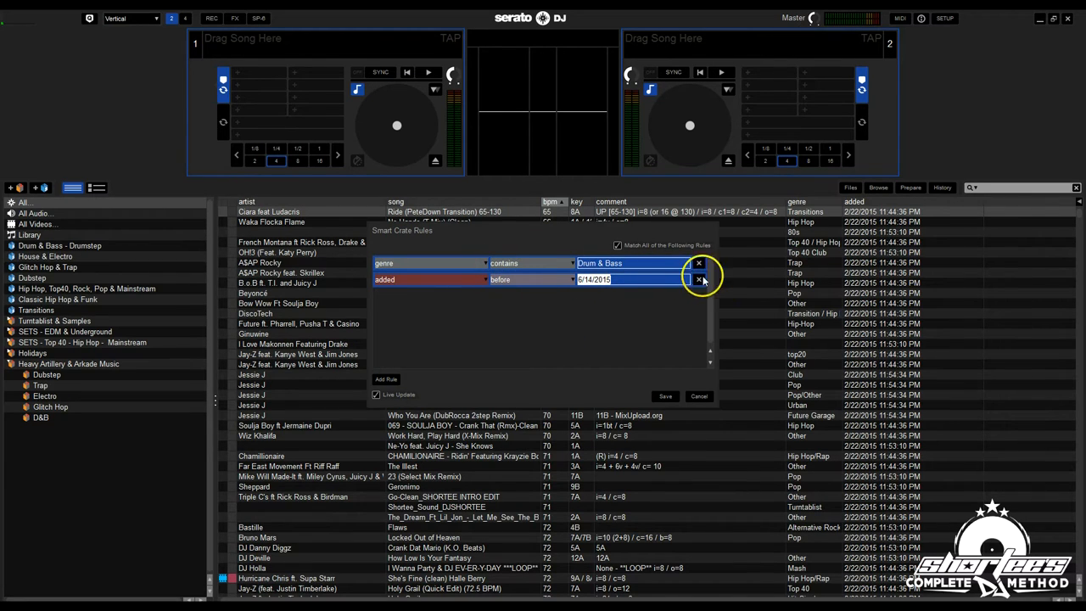
click(697, 279)
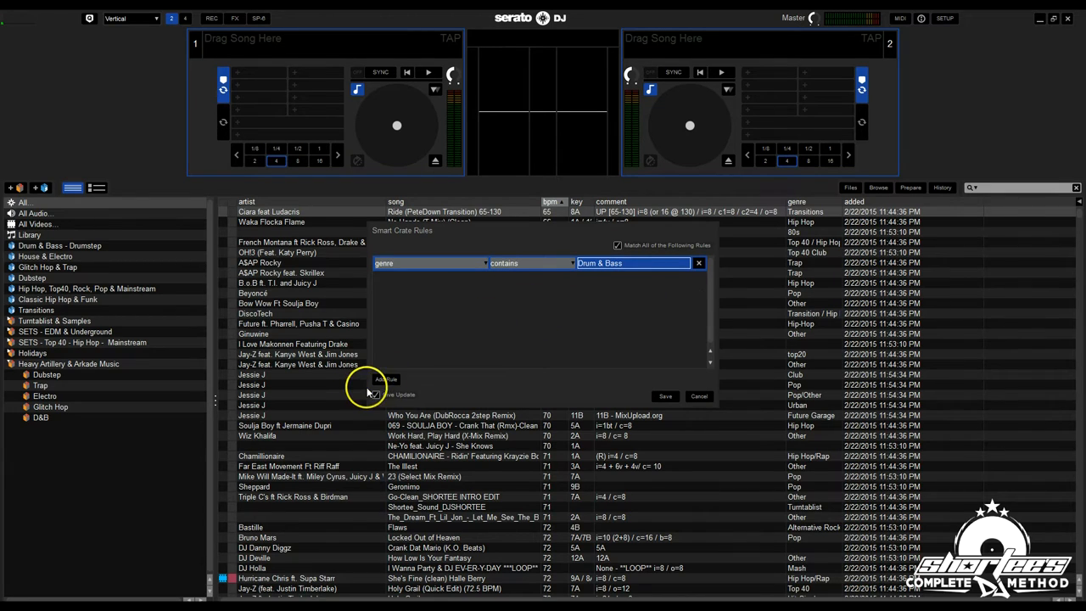
Add a second rule matching artist contains 'Urban Assault'
click(386, 380)
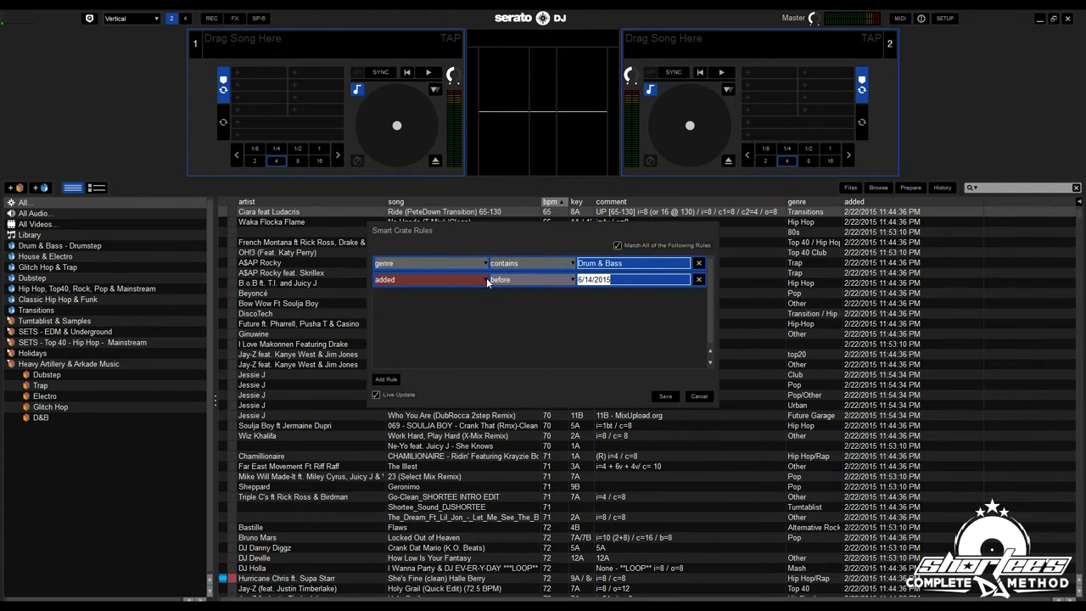
click(433, 279)
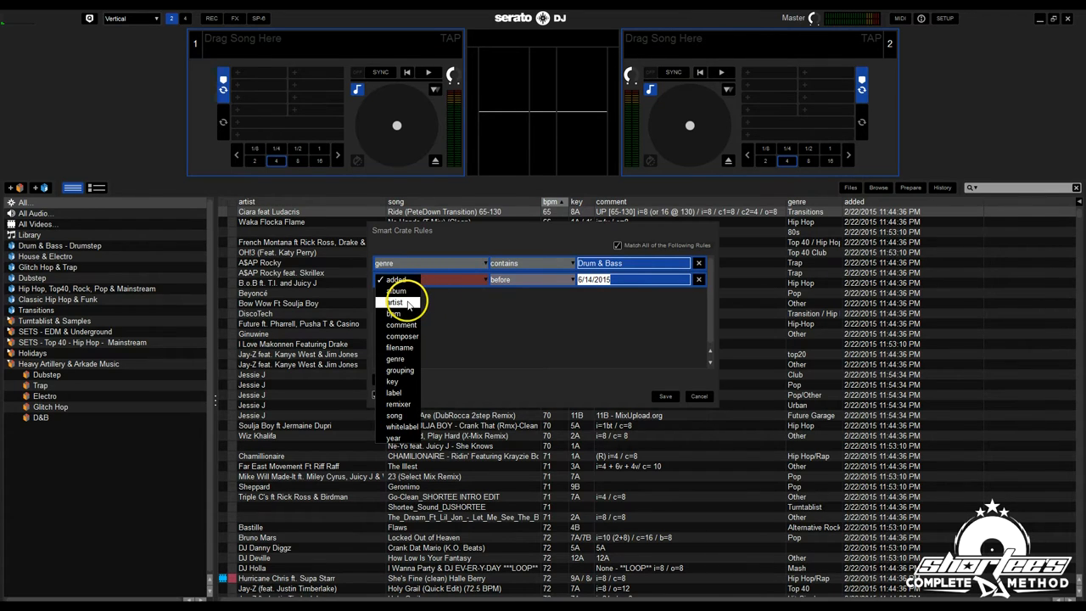
click(394, 302)
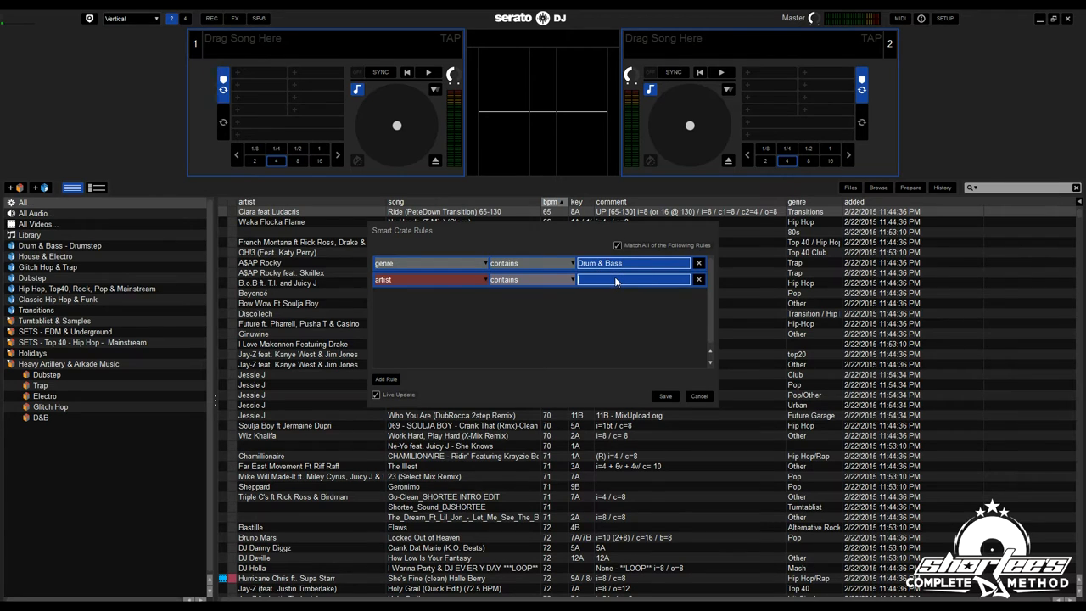
text(Urban Assault)
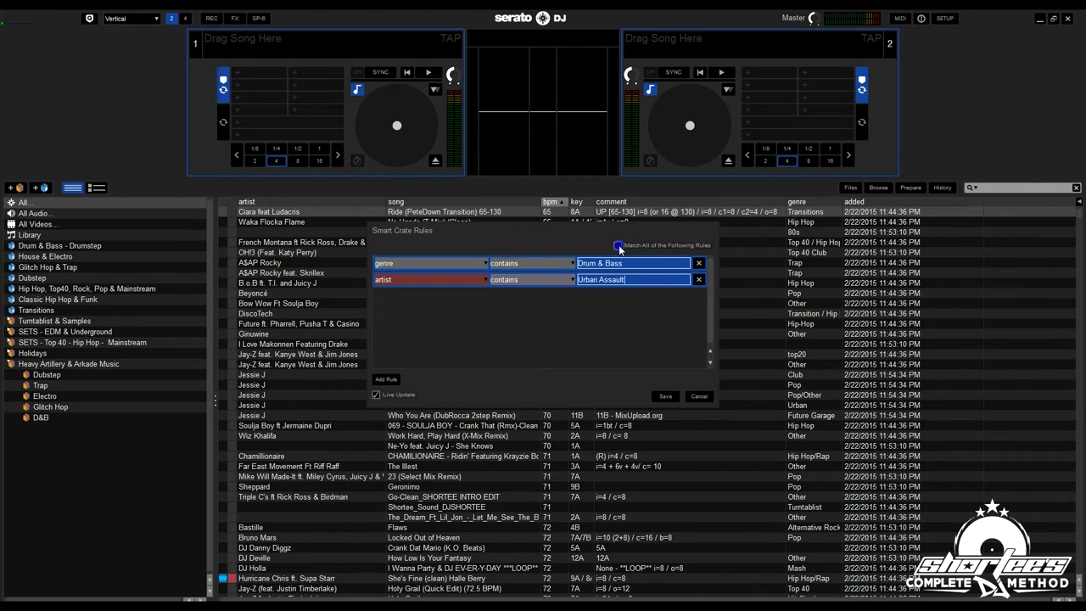
click(618, 245)
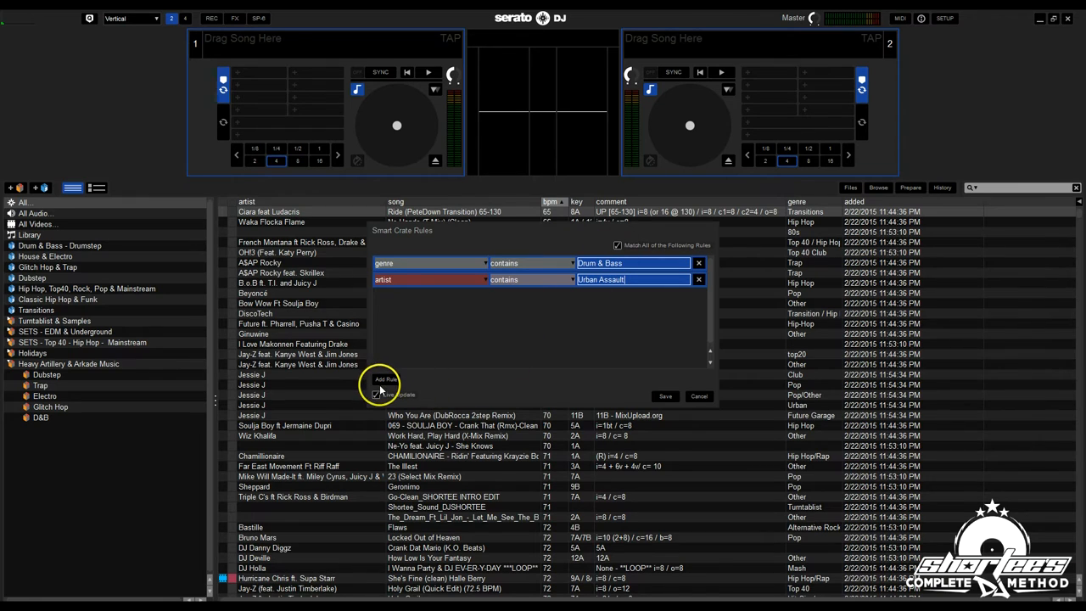
mouse_move(412, 410)
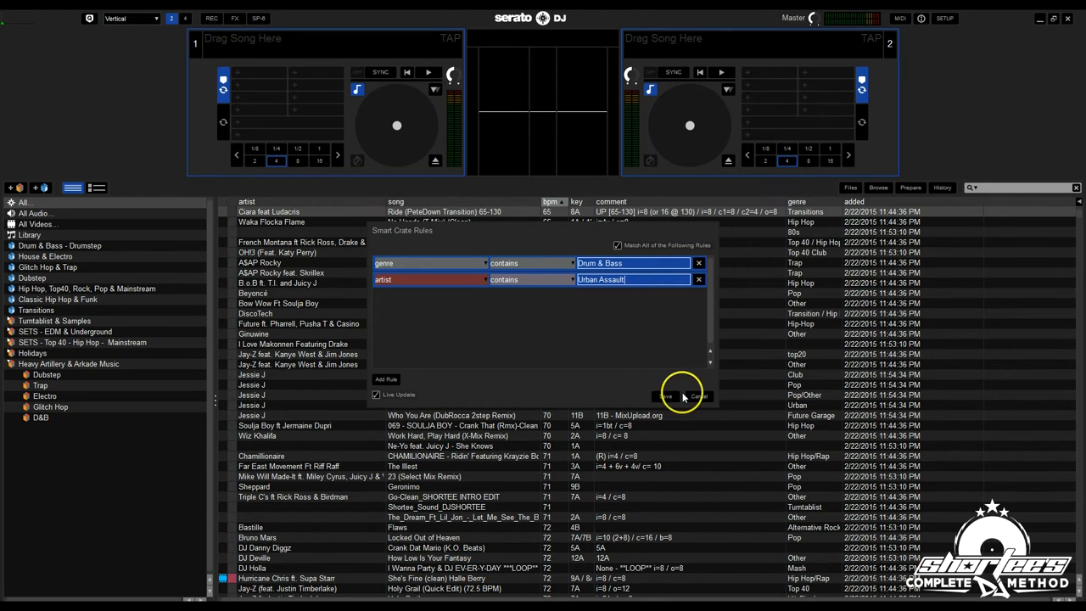
Save the two-rule smart crate as crate 1, listing five tracks
click(666, 396)
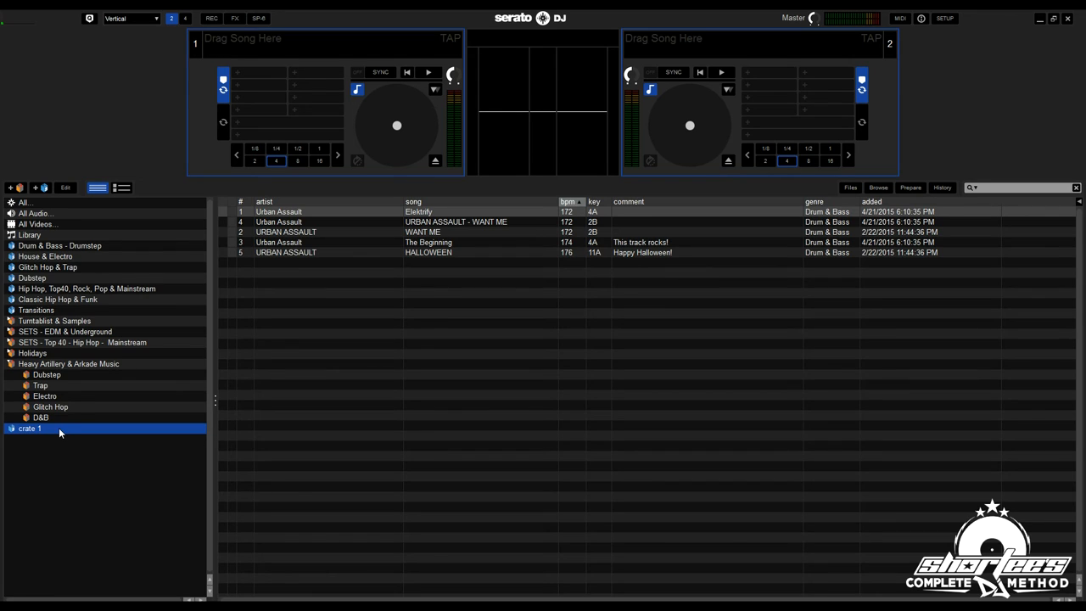
Rename crate 1 to 'Urban Assault DnB' and move it up below Transitions
double_click(30, 429)
text(Urban Assault)
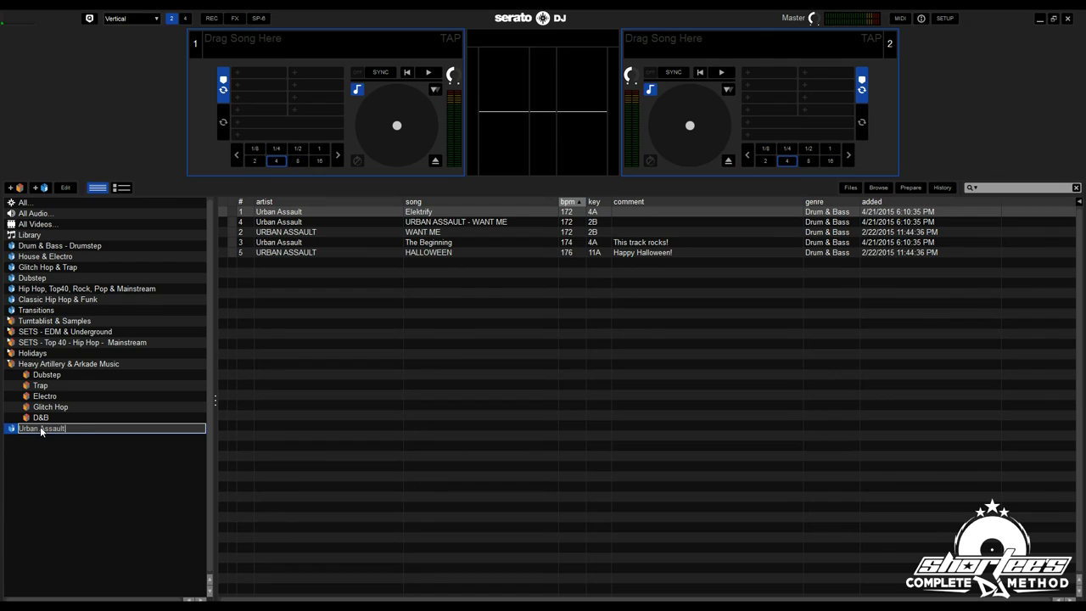
text(DnB)
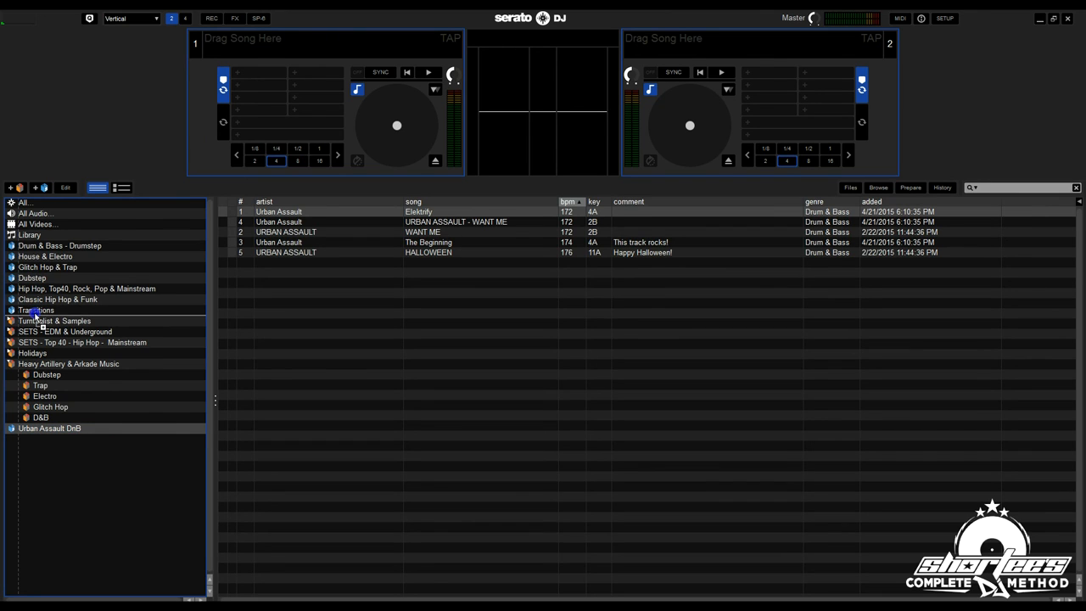
click(49, 321)
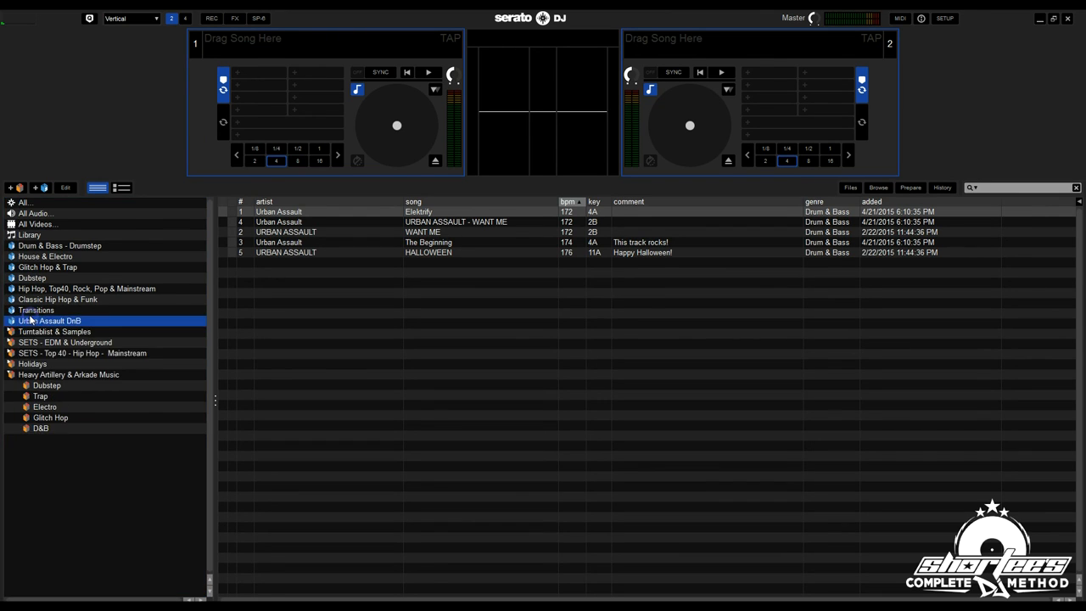